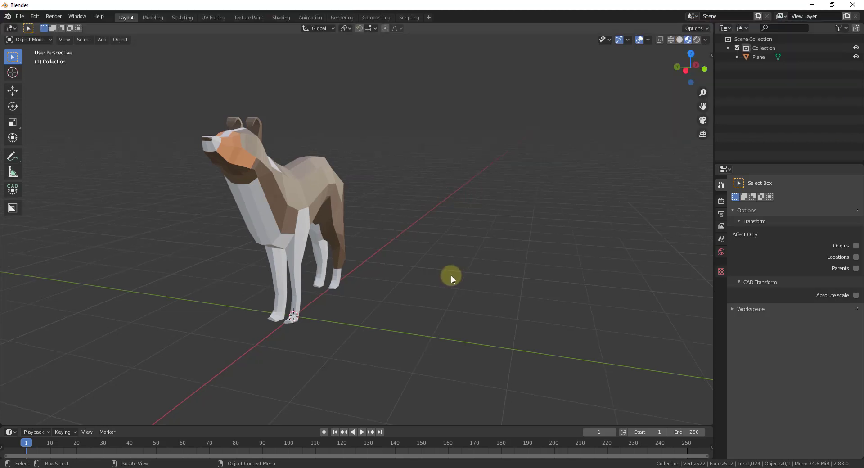
pyautogui.moveTo(390, 255)
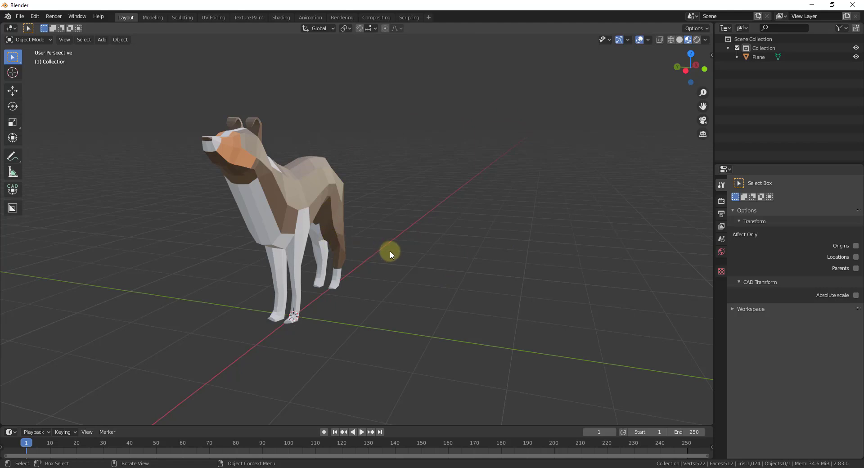
pyautogui.moveTo(446, 250)
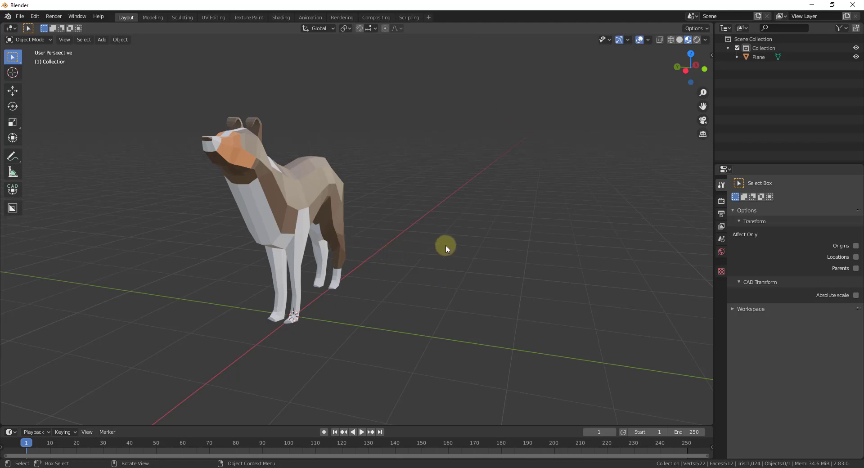
pyautogui.moveTo(634, 194)
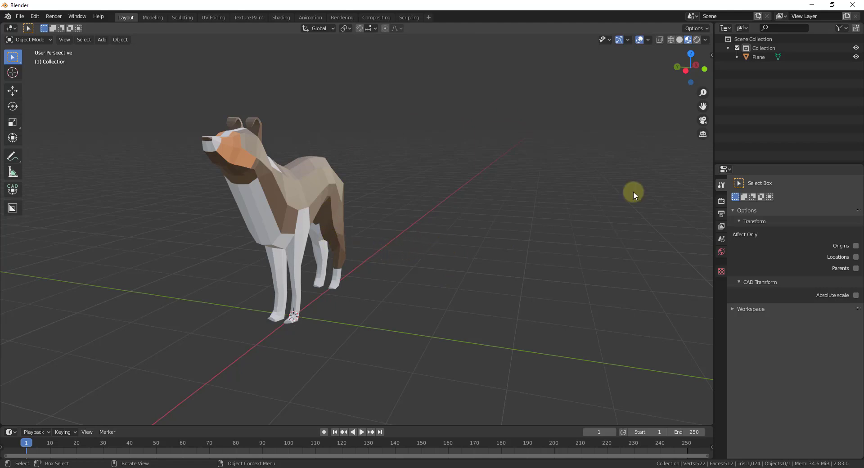
pyautogui.moveTo(725, 169)
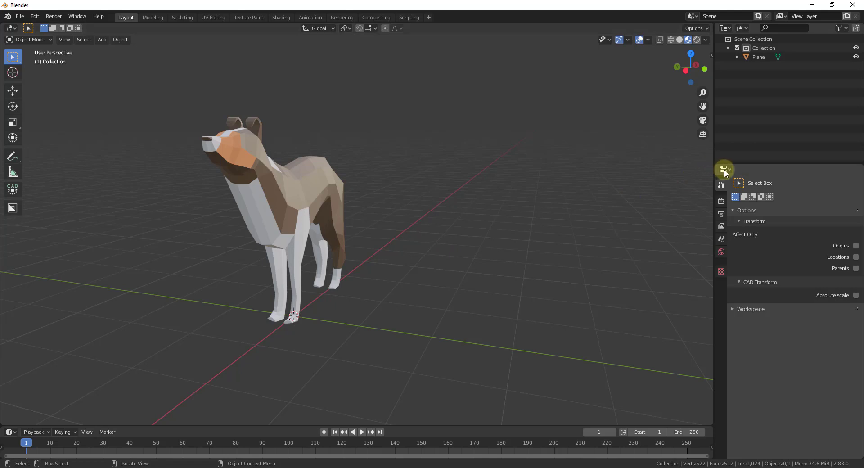
pyautogui.moveTo(721, 238)
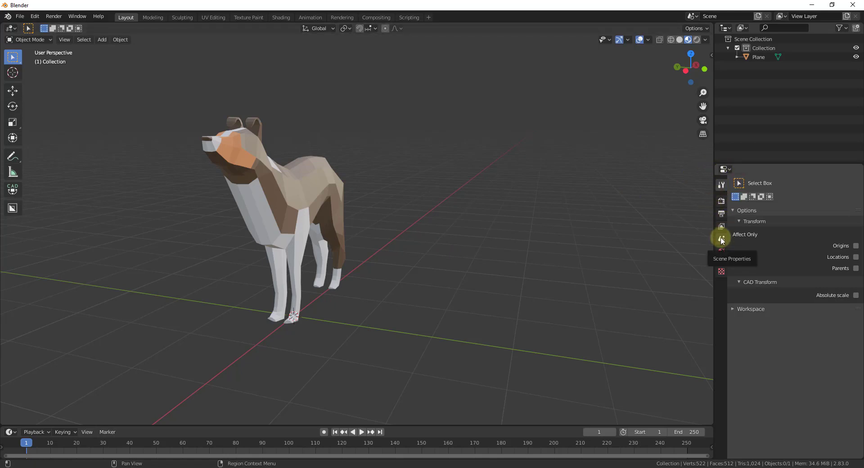
# - In Scene Properties > Units, choose the Imperial unit system with Feet as the length unit
pyautogui.click(721, 238)
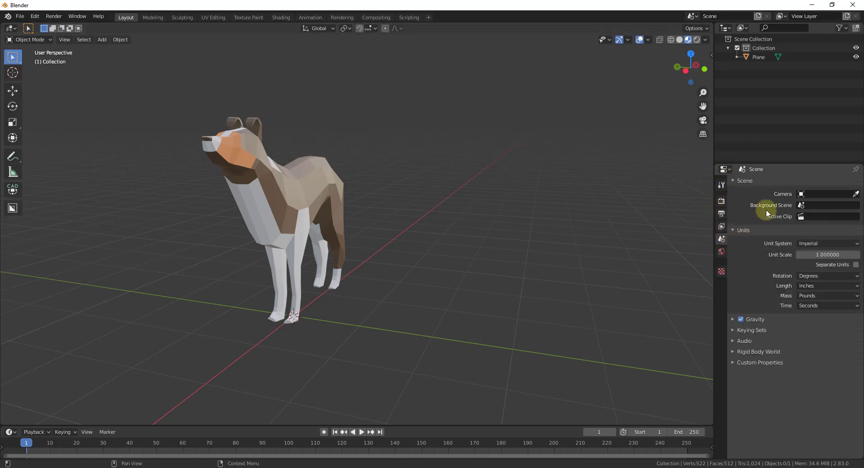
pyautogui.click(734, 230)
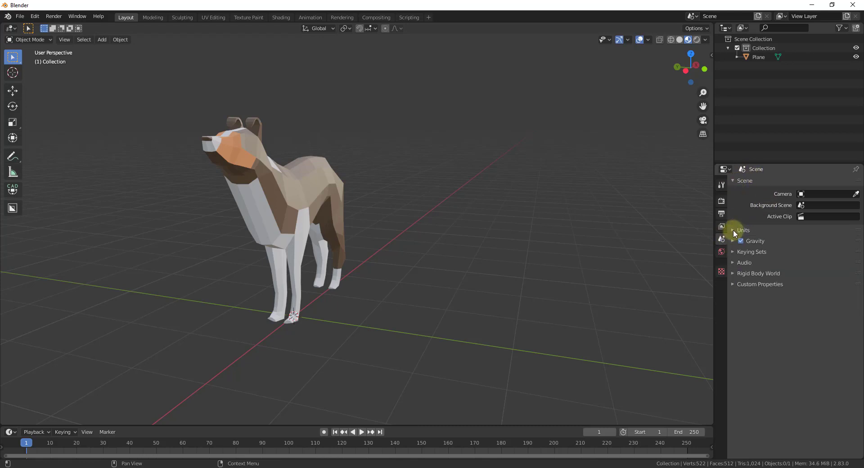
pyautogui.click(734, 230)
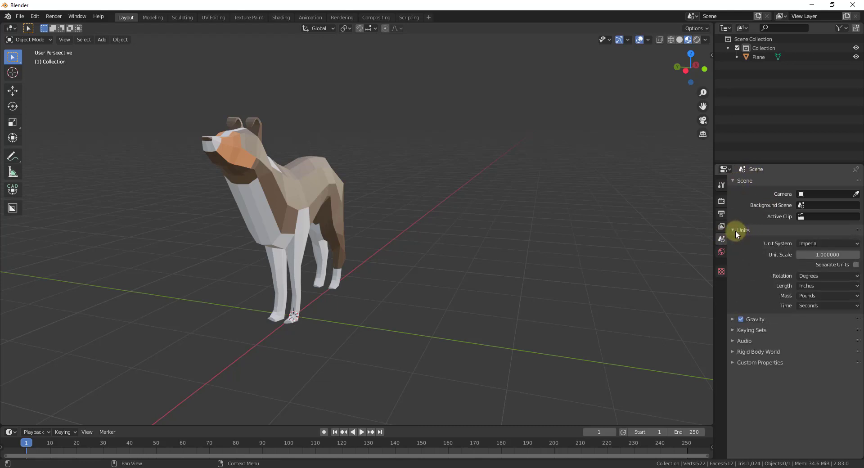
pyautogui.click(827, 243)
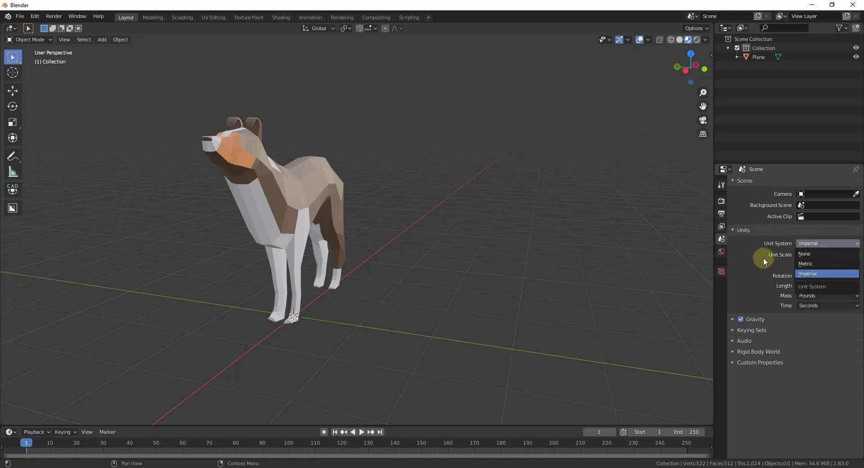
pyautogui.click(807, 274)
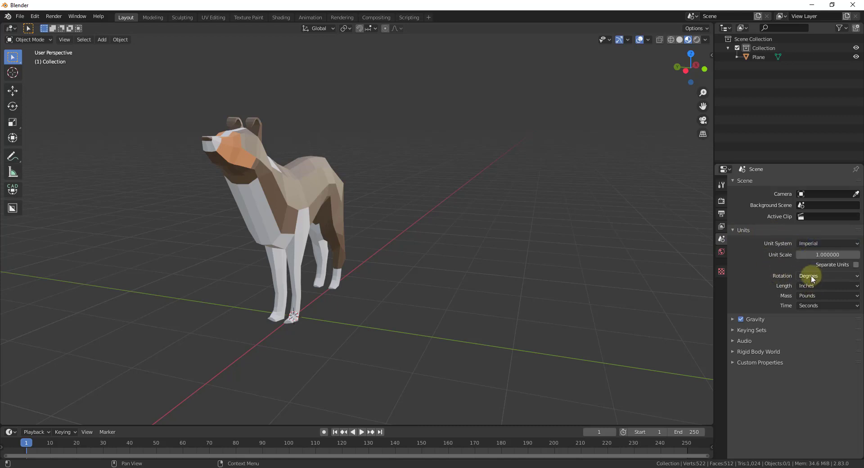
pyautogui.moveTo(788, 298)
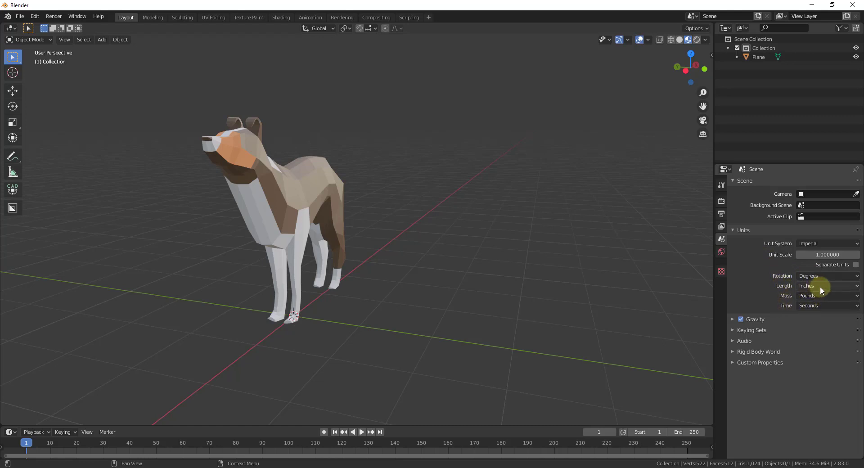
pyautogui.moveTo(821, 286)
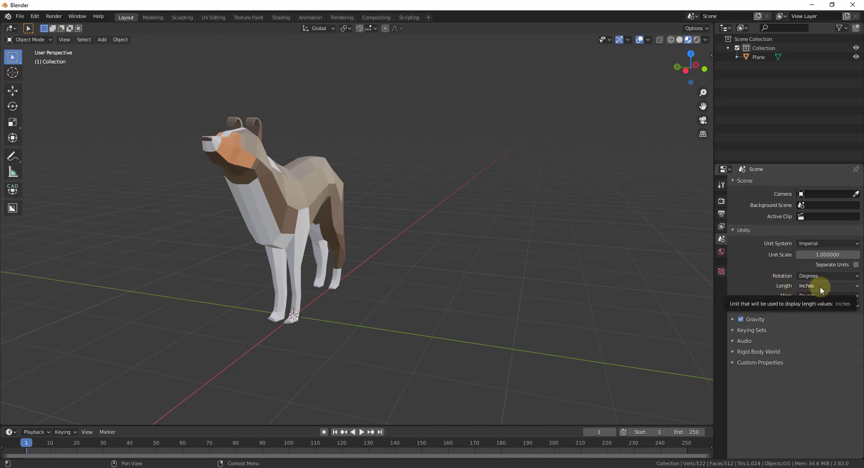
pyautogui.click(827, 286)
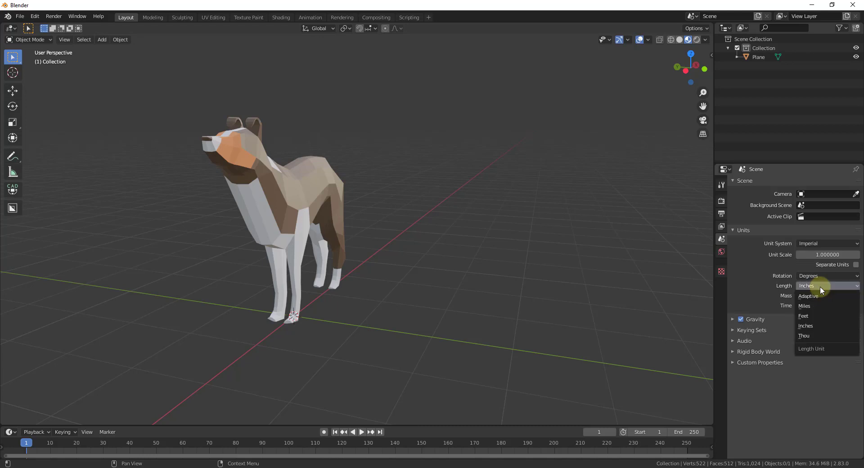
pyautogui.moveTo(817, 316)
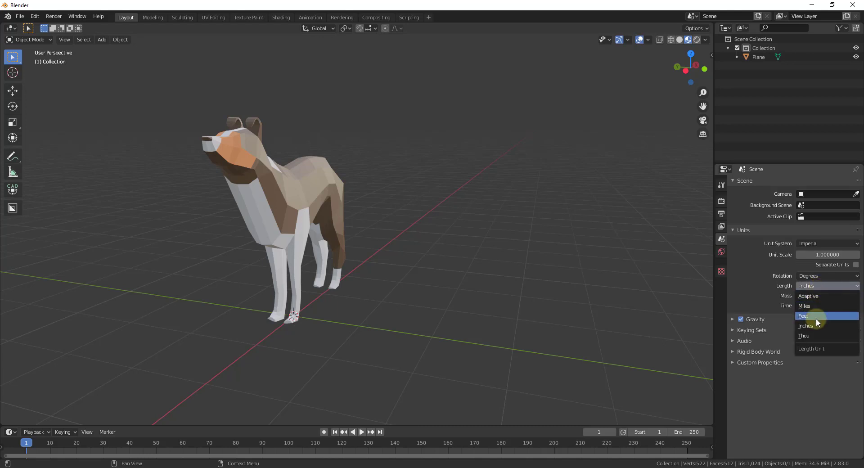
pyautogui.click(827, 243)
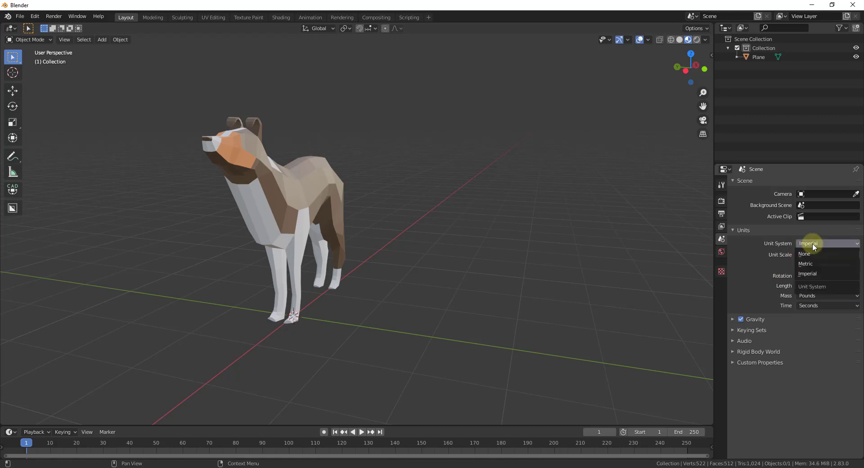
pyautogui.click(806, 264)
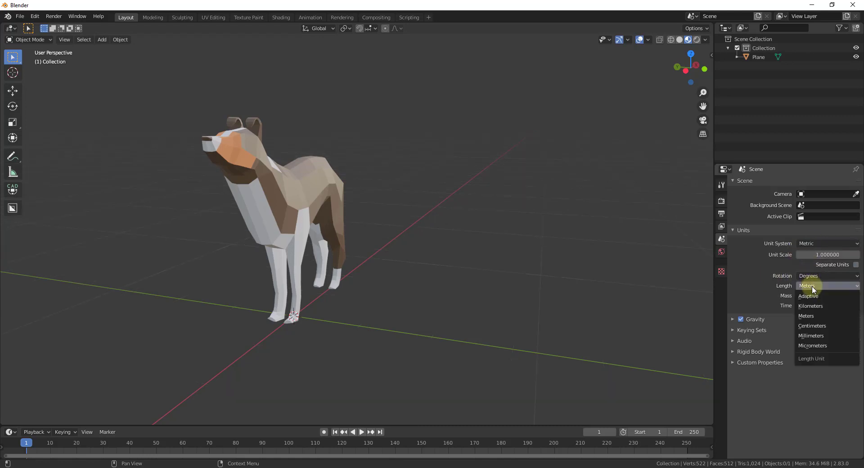
pyautogui.moveTo(806, 315)
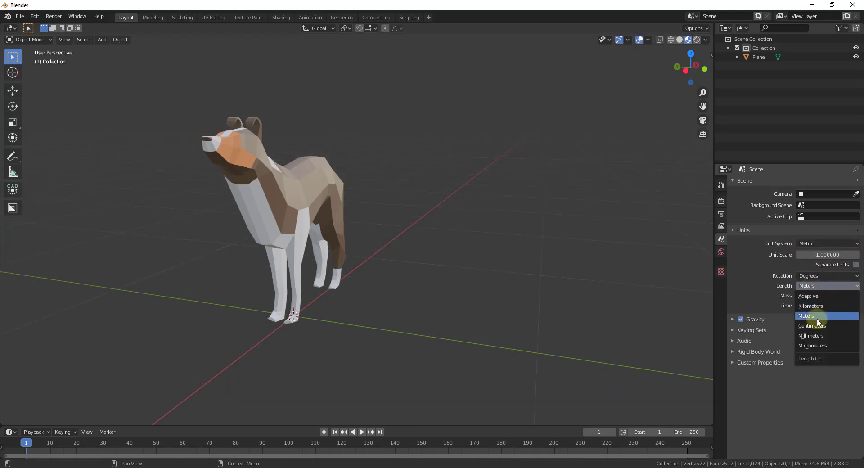
pyautogui.click(806, 316)
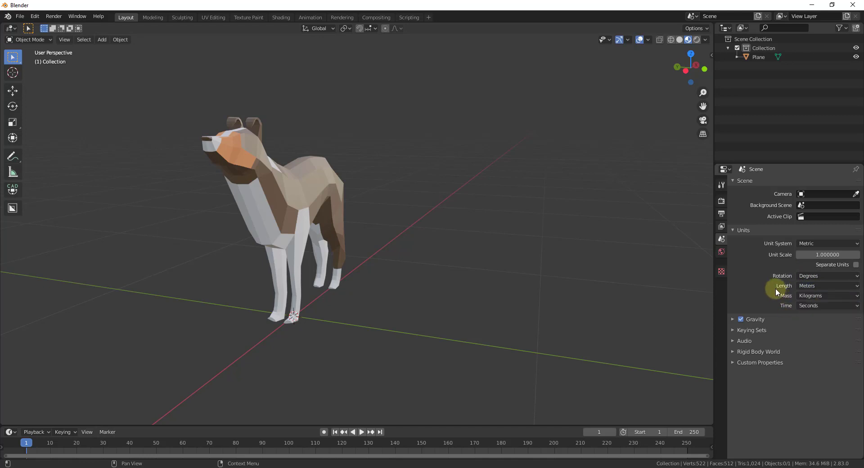
pyautogui.click(827, 243)
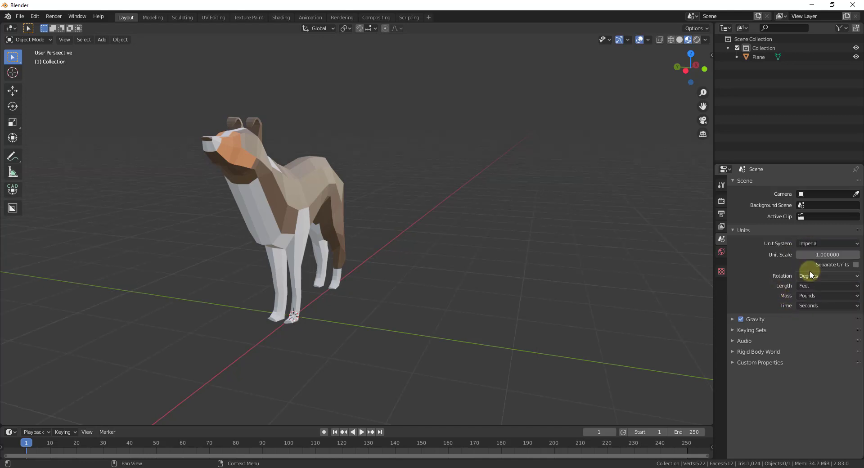
pyautogui.moveTo(806, 299)
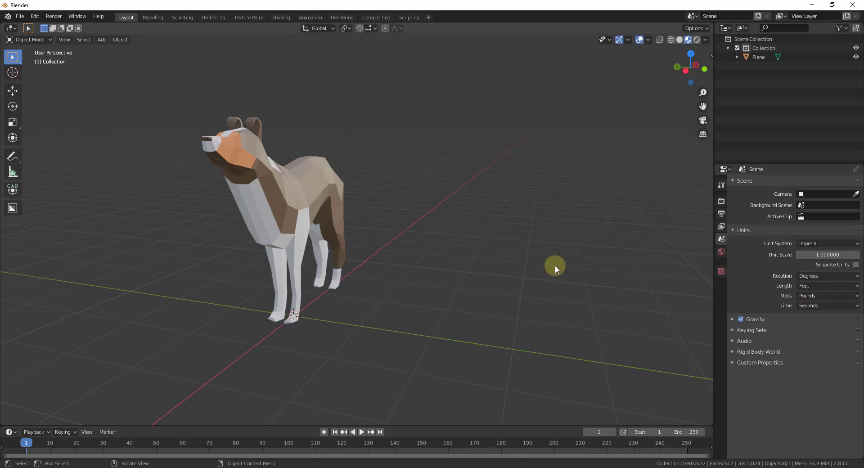
pyautogui.moveTo(439, 319)
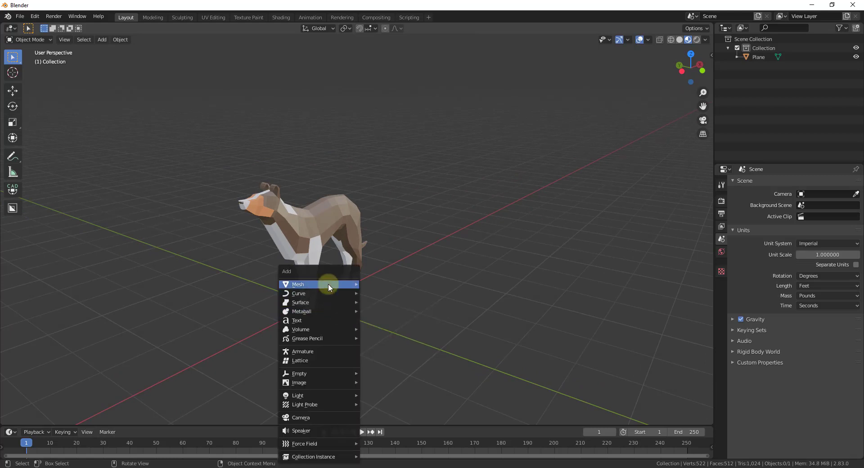
# - Add a plane and move it 1 ft along X and -1 ft along Y, beside the dog's front feet
pyautogui.click(298, 294)
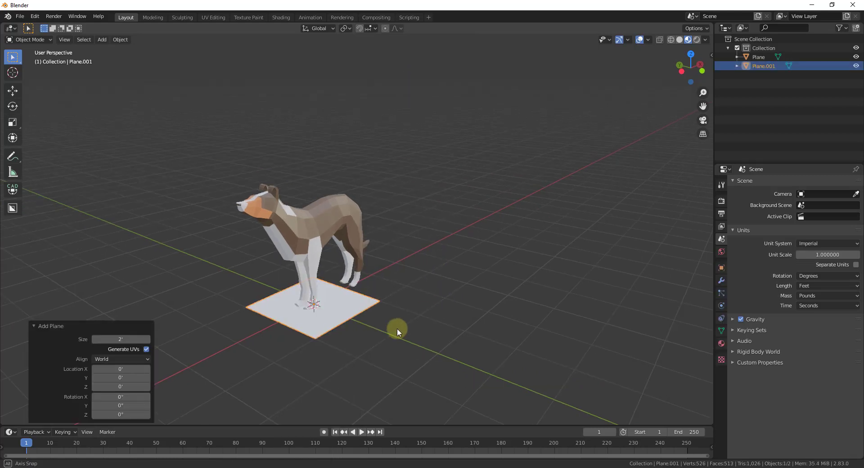
pyautogui.press('g')
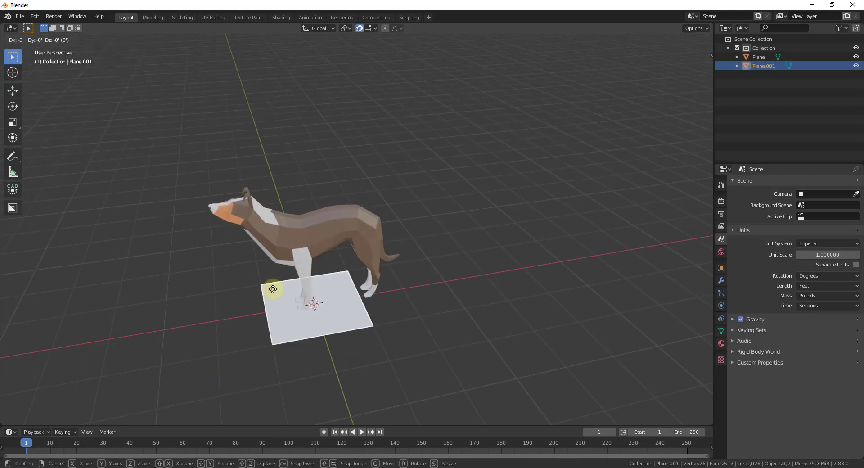
pyautogui.moveTo(272, 289); pyautogui.dragTo(332, 292)
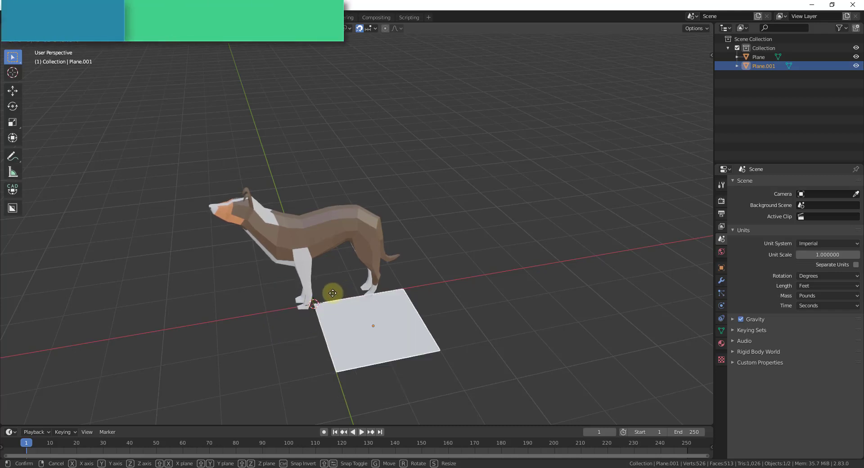
pyautogui.click(400, 365)
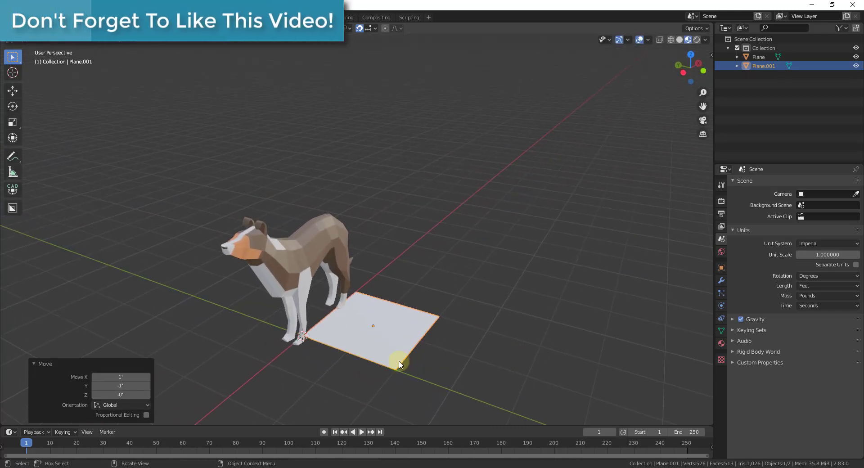
pyautogui.scroll(3)
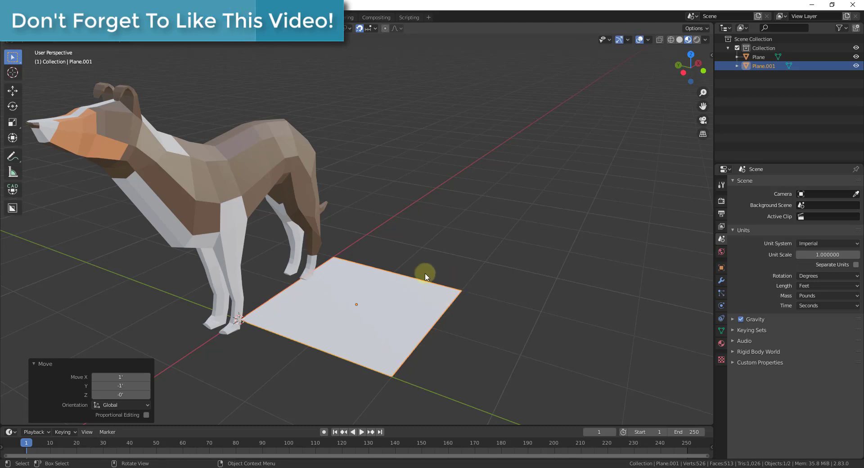
pyautogui.moveTo(384, 331)
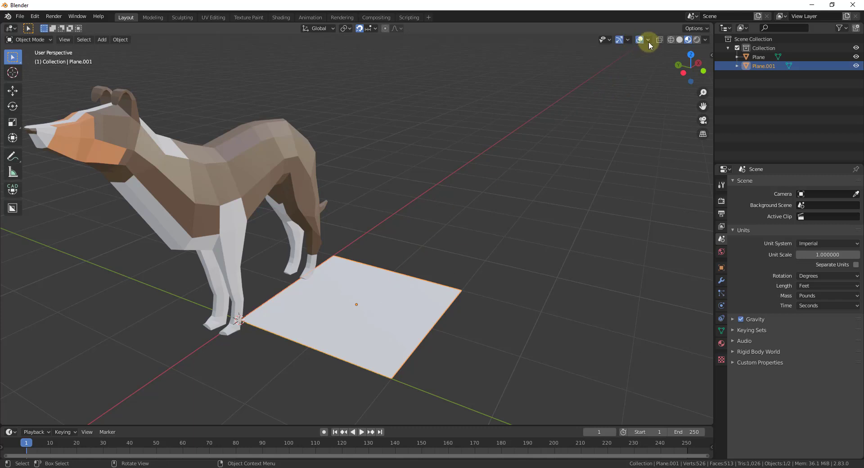
pyautogui.click(649, 40)
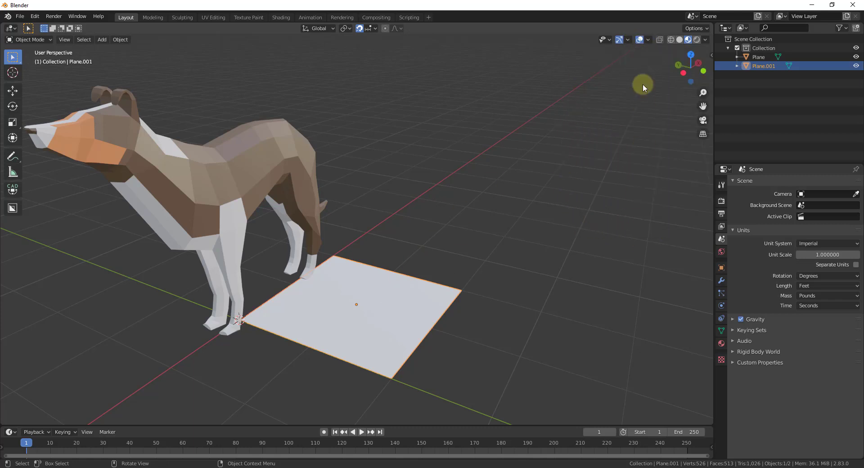
pyautogui.click(649, 40)
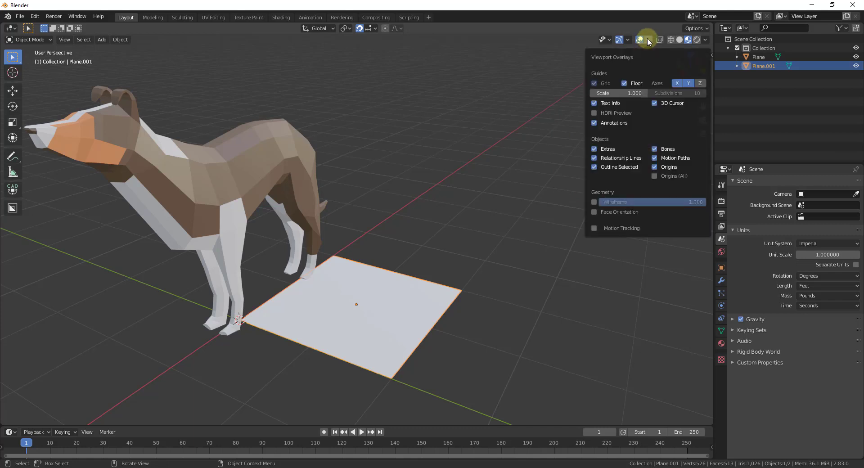
pyautogui.click(639, 40)
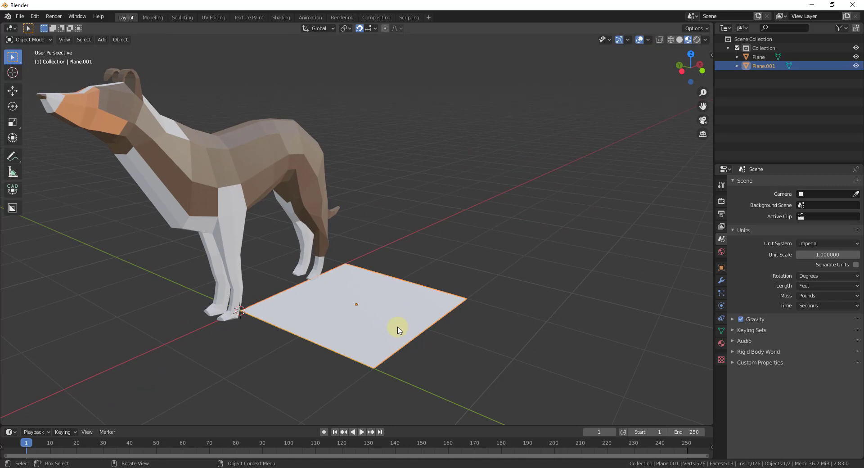
# - Enter Edit Mode on Plane.001 and enable the Edge Length measurement overlay
pyautogui.press('Tab')
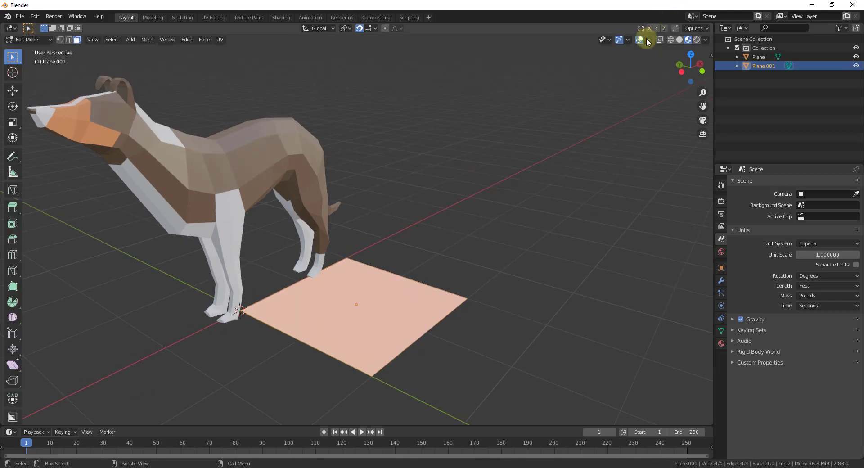
pyautogui.click(648, 40)
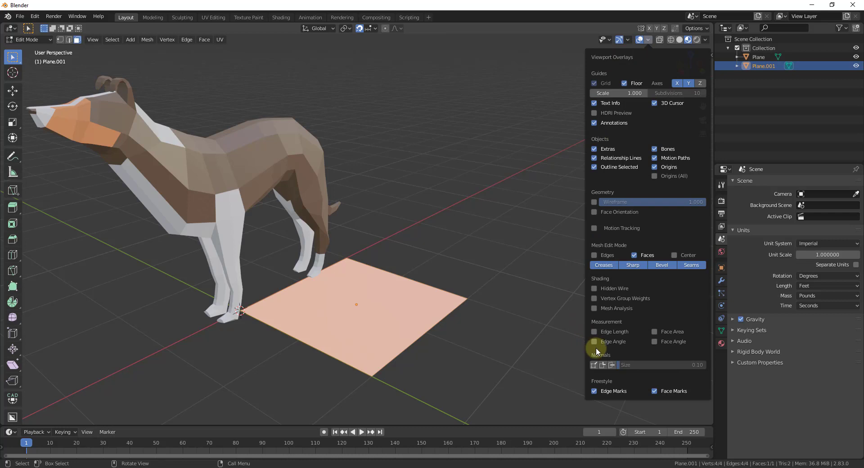
pyautogui.moveTo(609, 332)
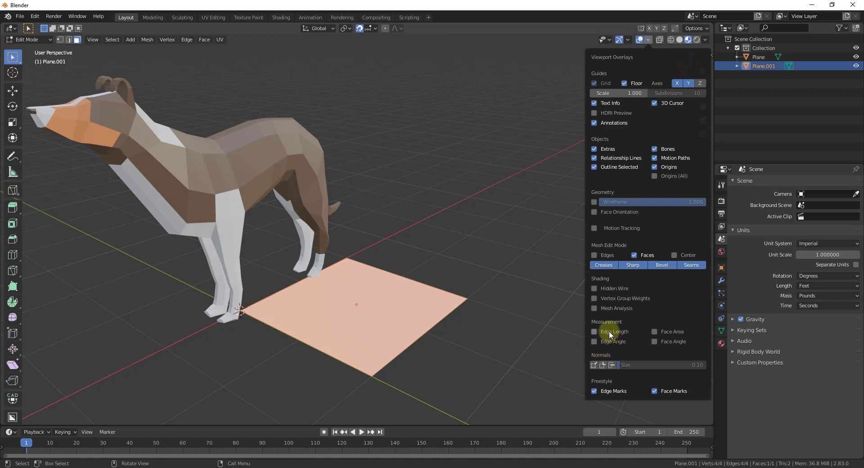
pyautogui.click(594, 332)
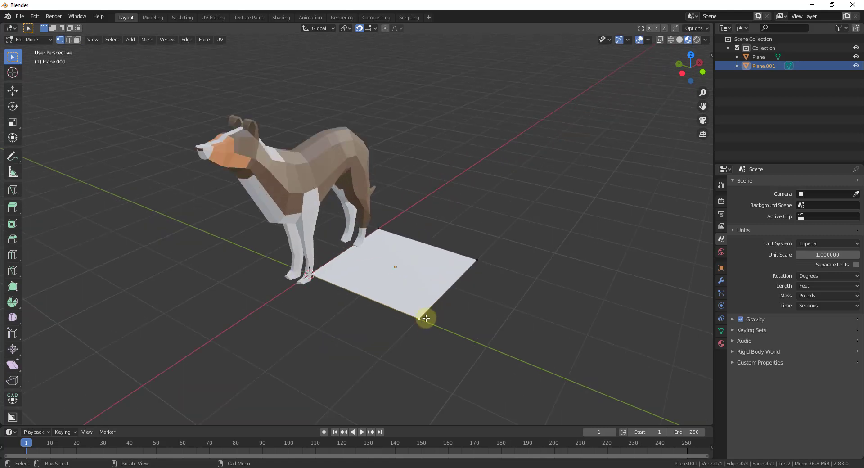
# - Pull one corner vertex outward until an edge reads about 4 feet, then zoom out
pyautogui.press('g')
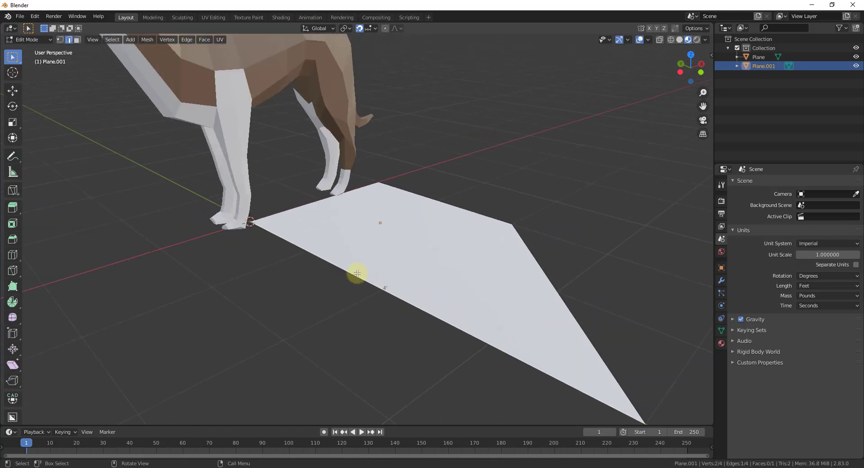
pyautogui.moveTo(357, 274); pyautogui.dragTo(472, 248)
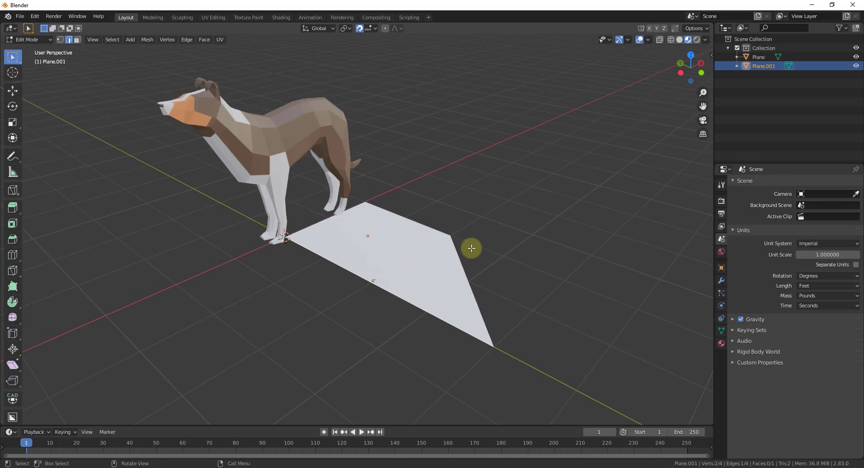
pyautogui.moveTo(382, 282)
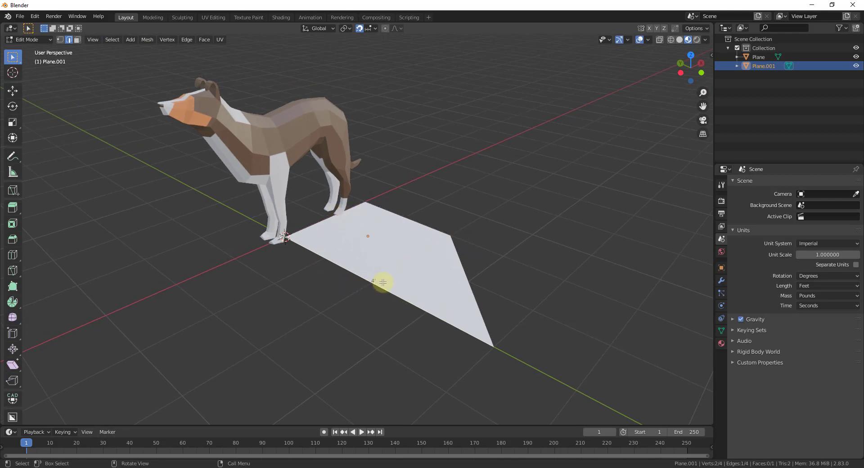
pyautogui.moveTo(391, 280)
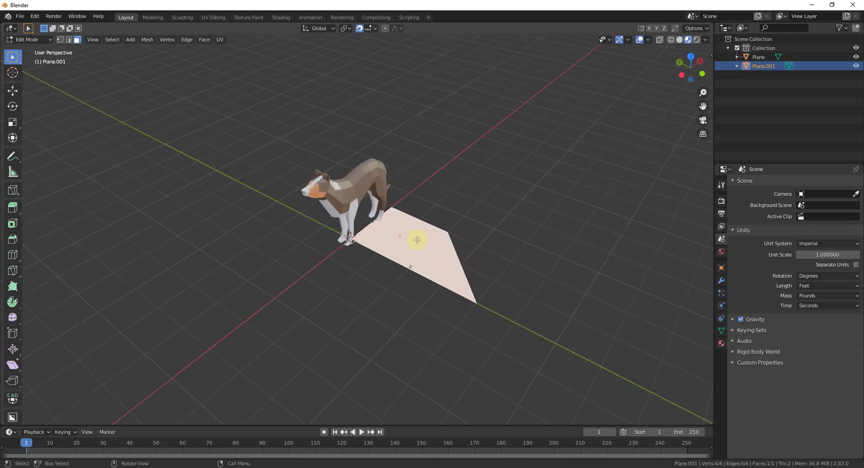
# - Inset the plane's face so the inner edges read about 2.76 and 2.65 feet
pyautogui.press('g')
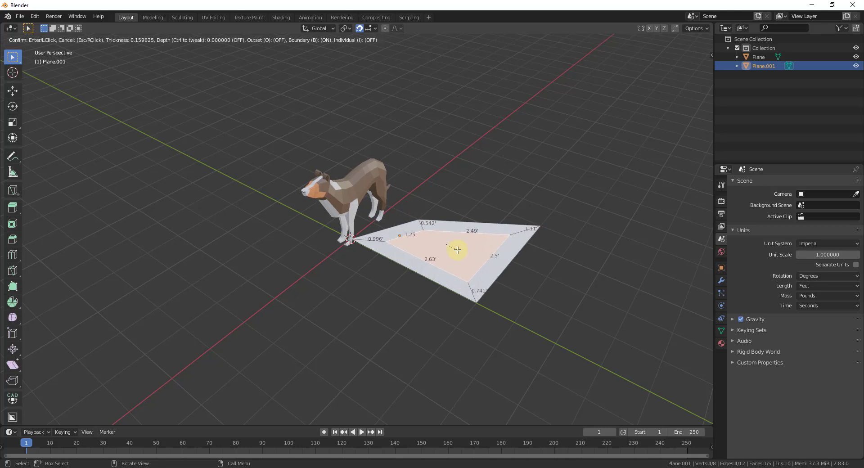
pyautogui.moveTo(453, 247)
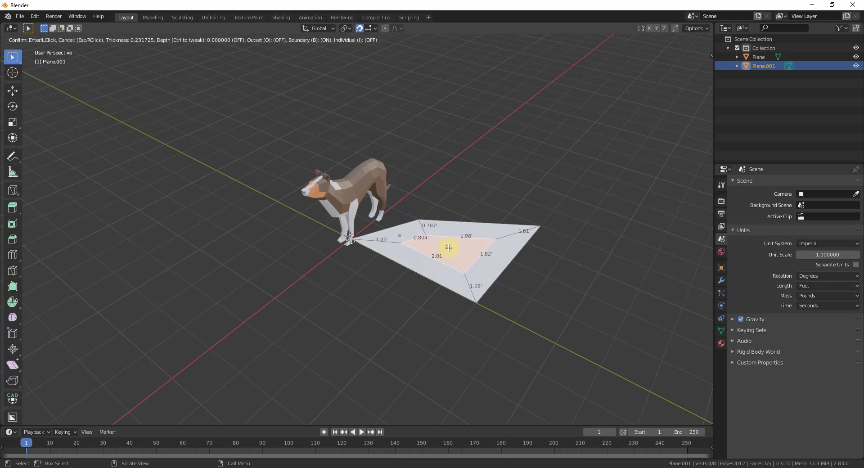
pyautogui.moveTo(452, 248)
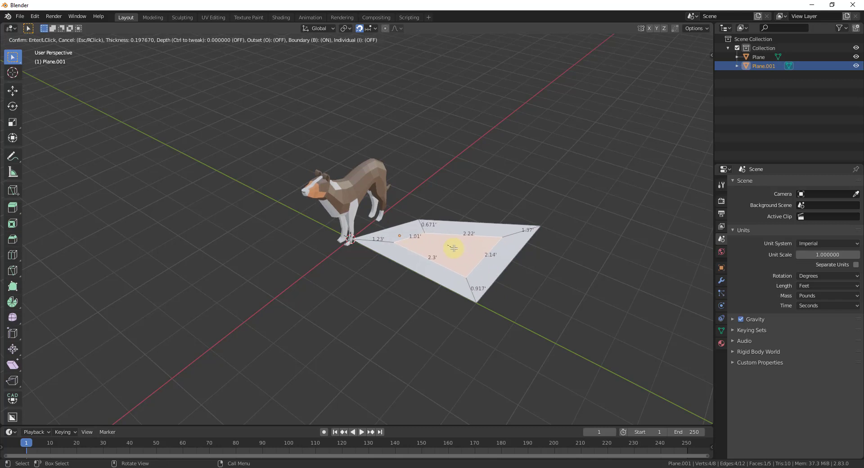
pyautogui.moveTo(457, 248)
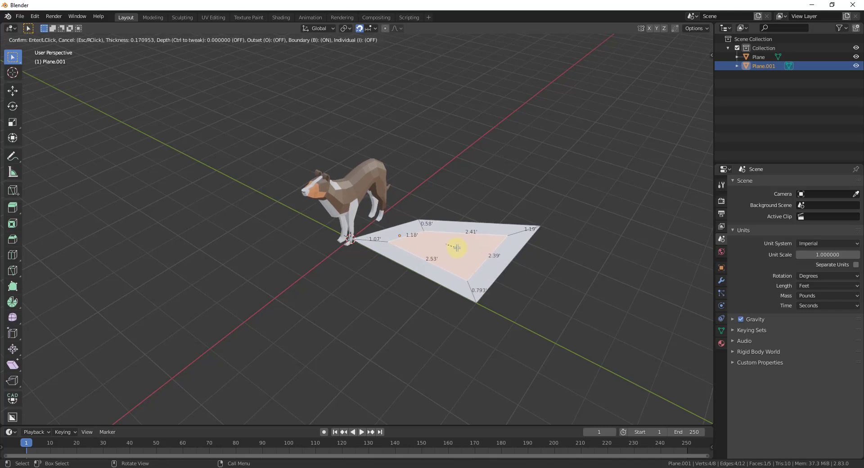
pyautogui.moveTo(463, 246)
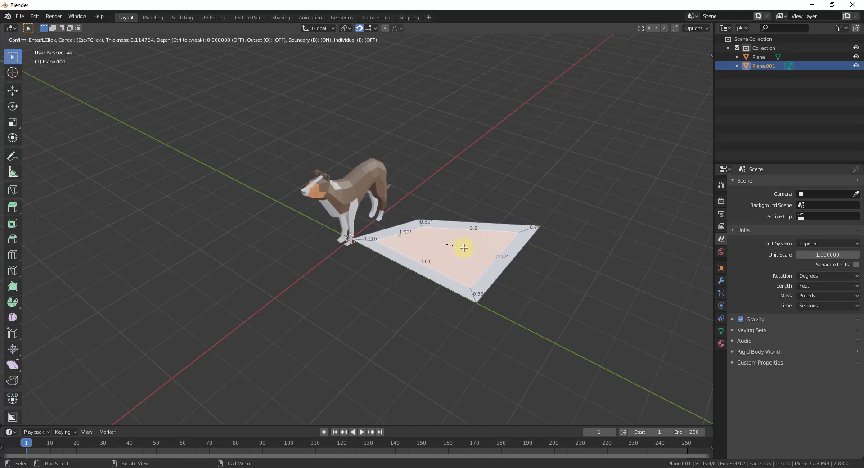
pyautogui.moveTo(460, 248)
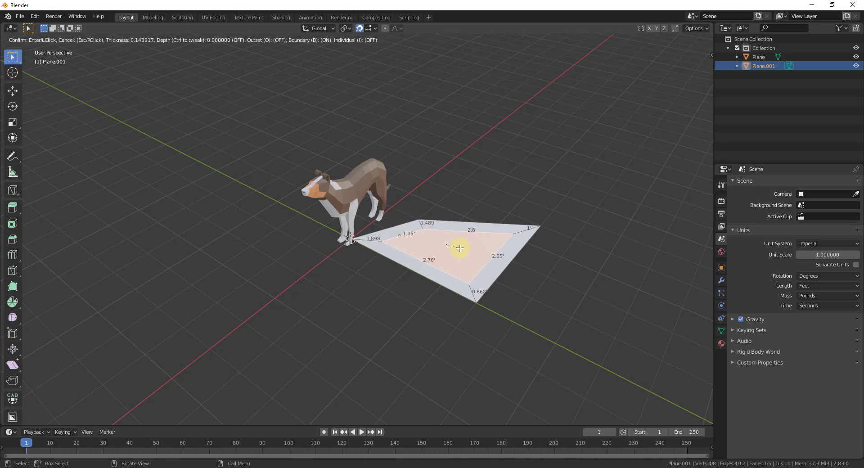
pyautogui.click(460, 248)
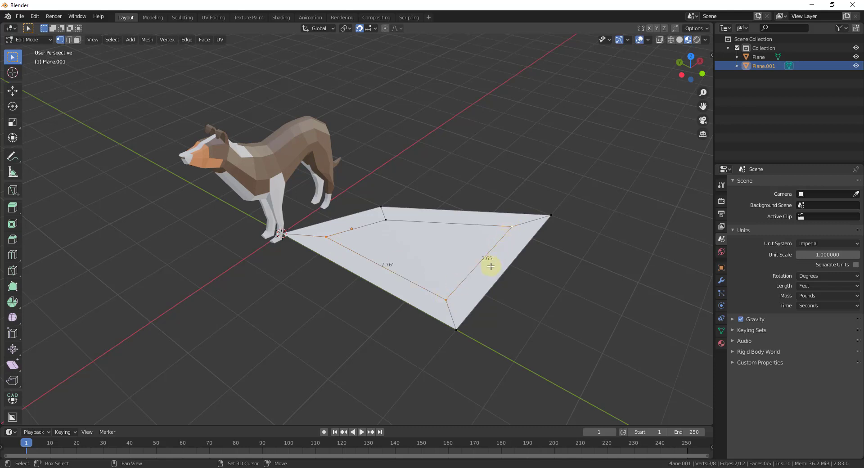
pyautogui.moveTo(487, 257)
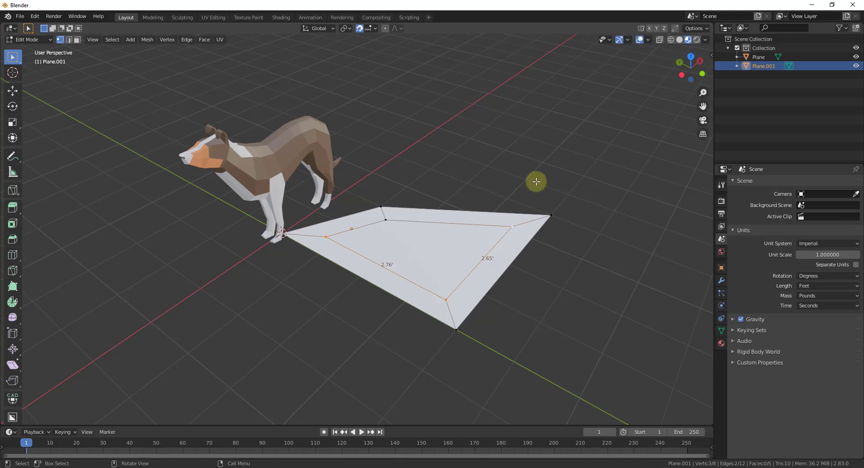
pyautogui.moveTo(639, 39)
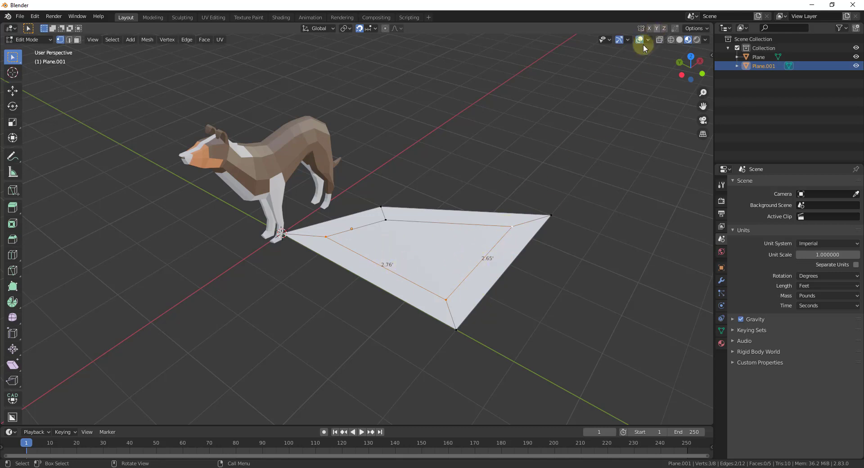
# - Enable the Face Area measurement overlay so the inner face reads 4.52 sq ft
pyautogui.click(650, 39)
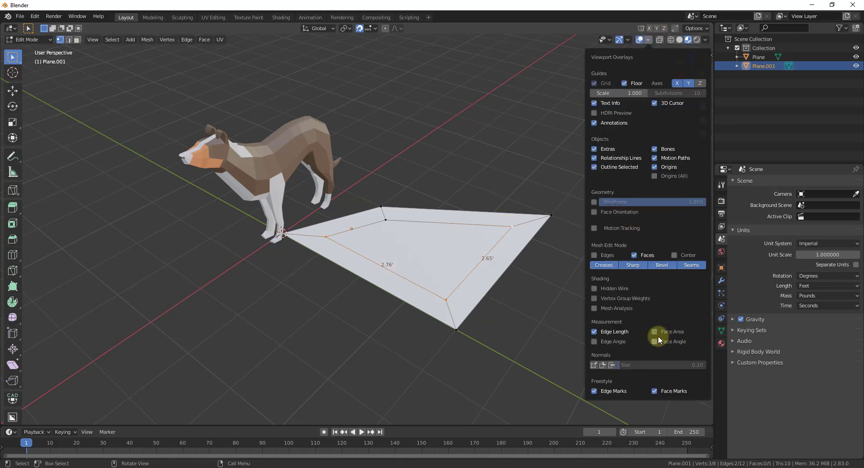
pyautogui.click(436, 257)
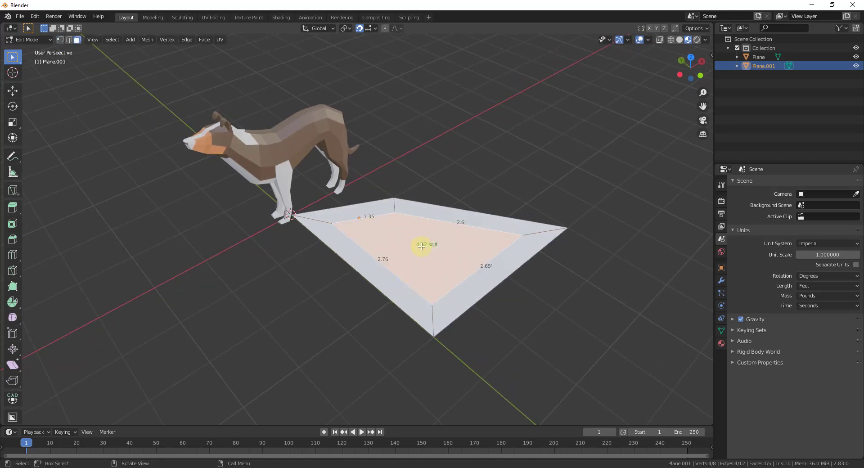
pyautogui.moveTo(467, 263)
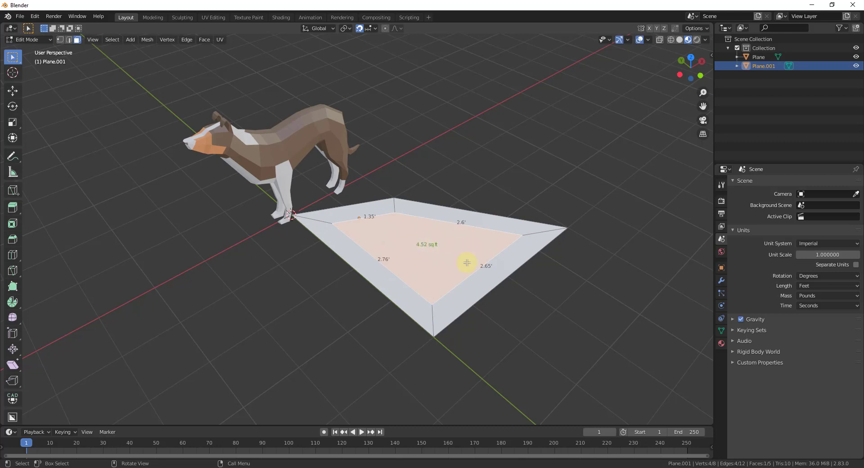
pyautogui.click(827, 286)
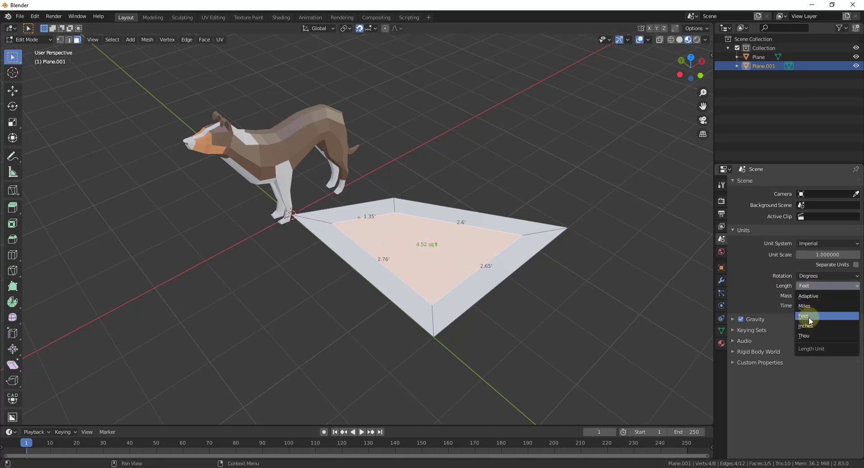
pyautogui.click(805, 326)
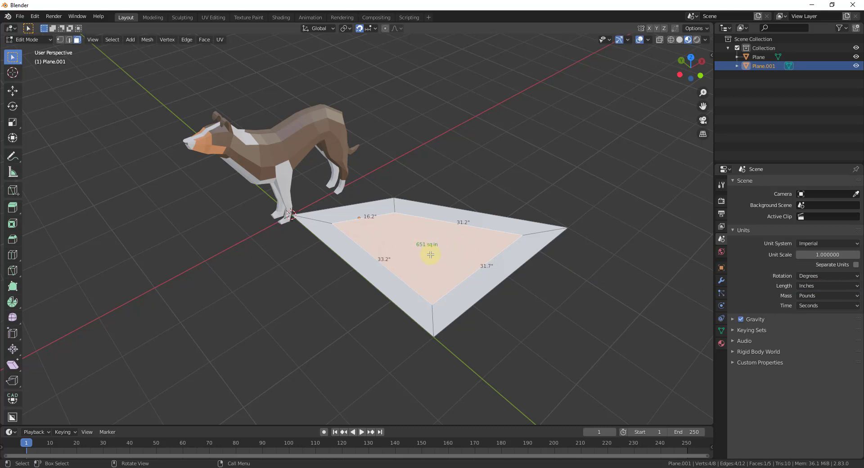
pyautogui.click(827, 286)
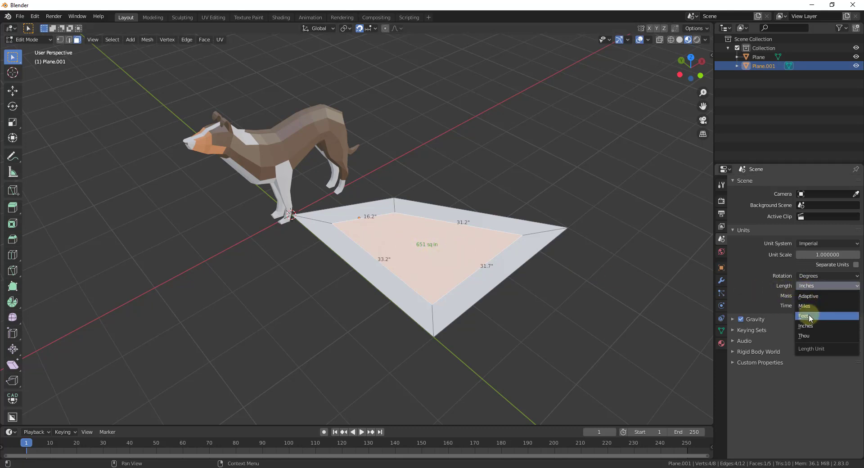
pyautogui.click(805, 316)
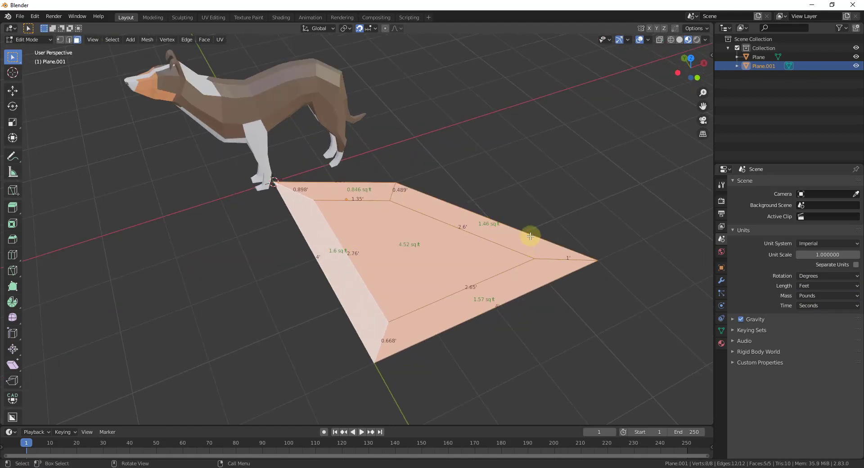
pyautogui.moveTo(473, 276)
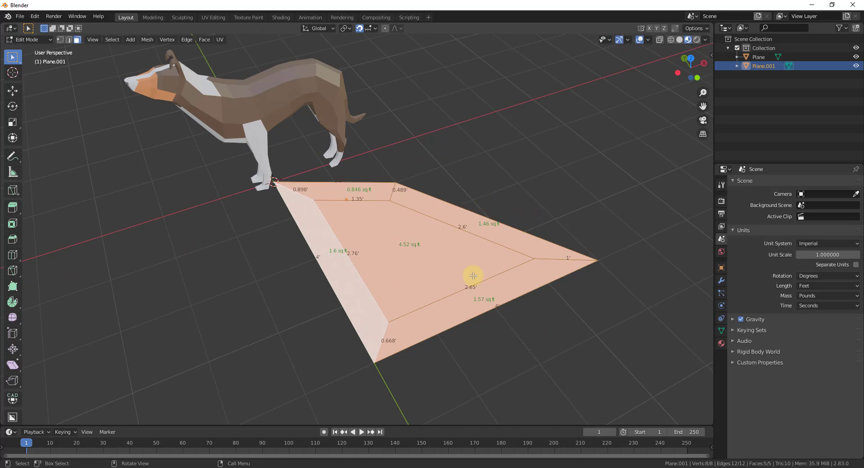
# - Orbit the view around the inset plane to inspect all five face areas
pyautogui.moveTo(474, 276); pyautogui.dragTo(542, 191)
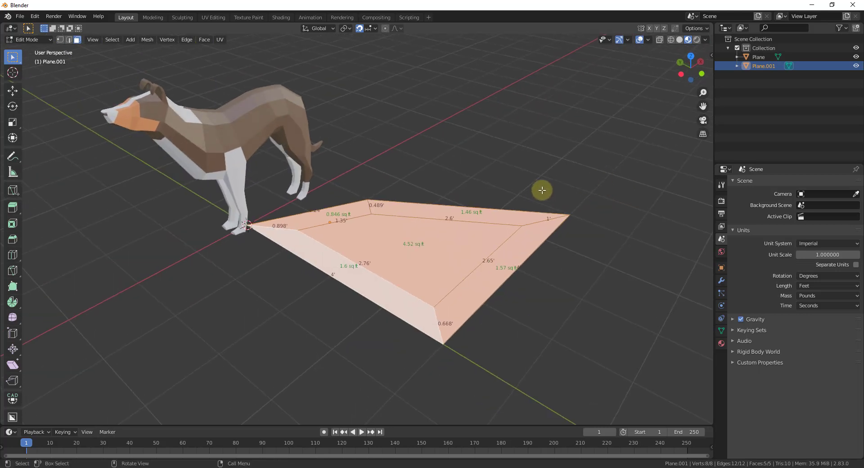
pyautogui.moveTo(508, 187)
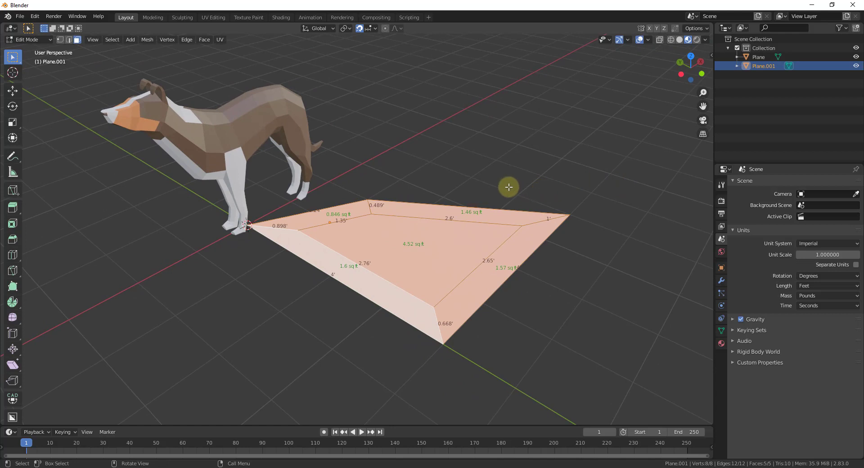